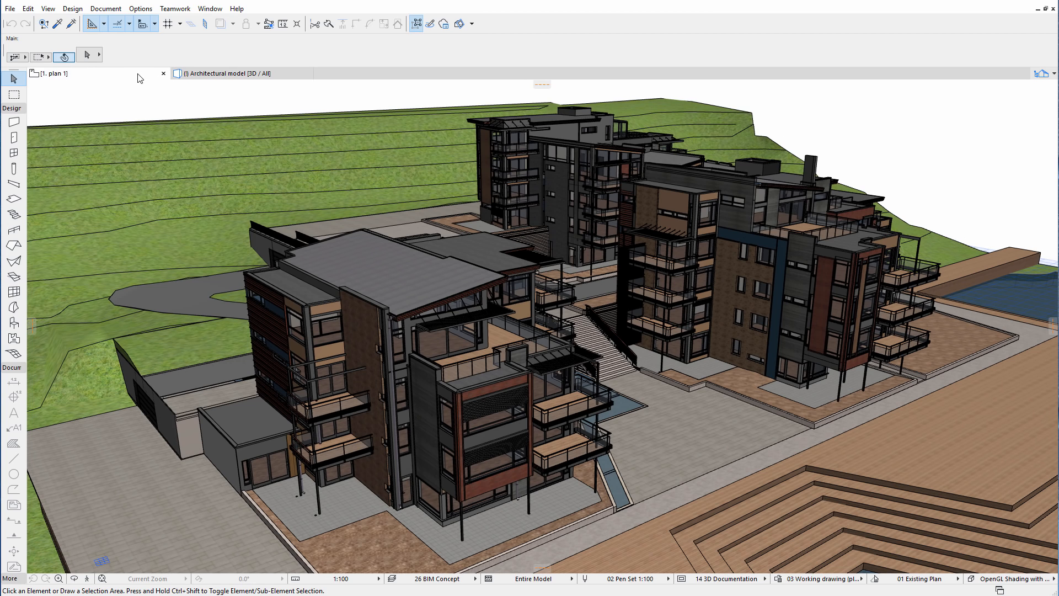
# Switch to the floor plan and start Place Hotlink from File > External Content
pyautogui.click(68, 73)
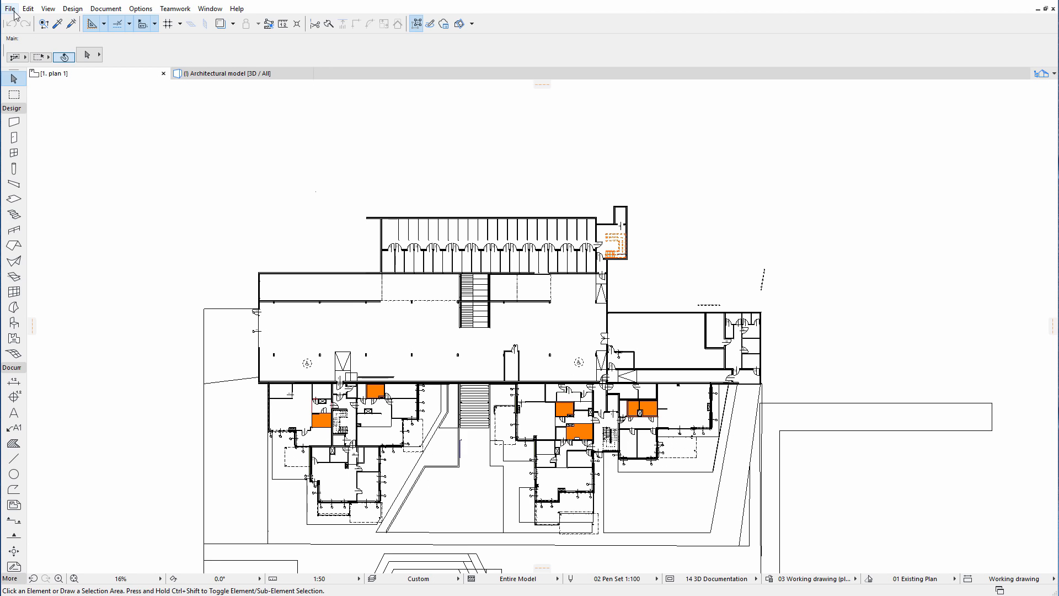
pyautogui.click(10, 8)
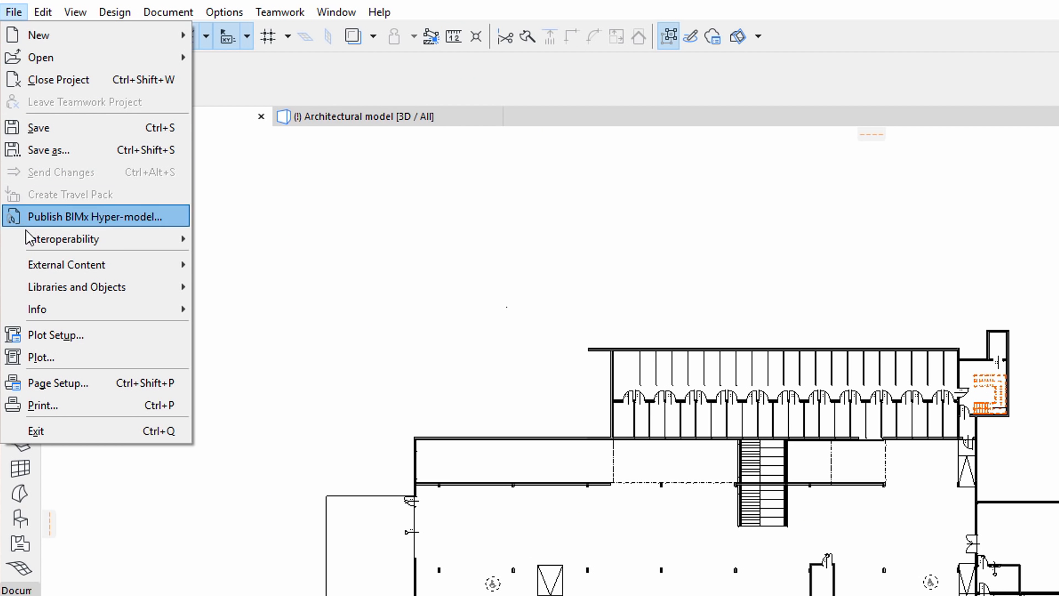
pyautogui.moveTo(67, 264)
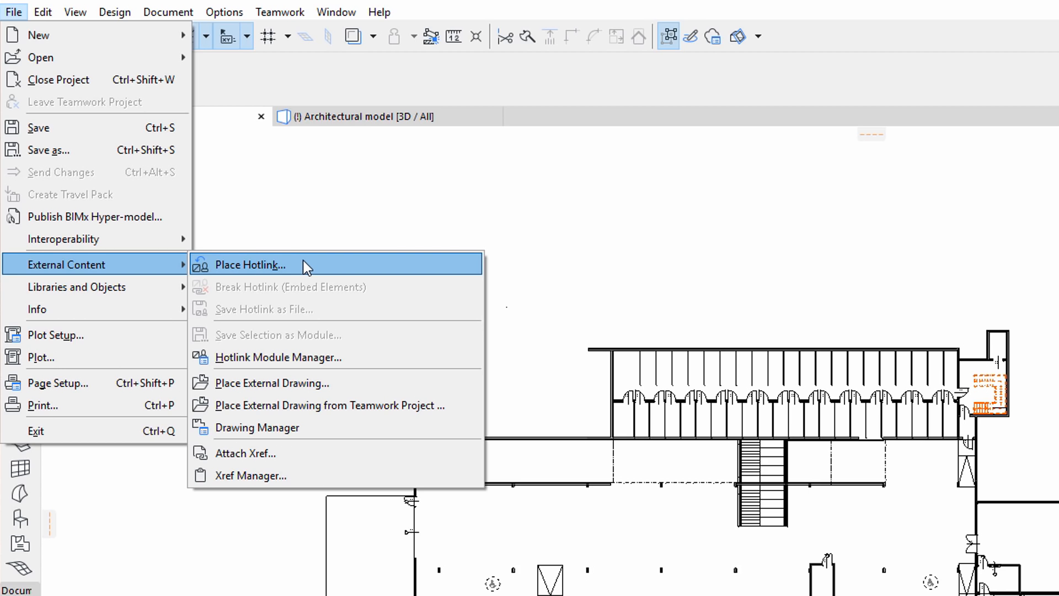
pyautogui.click(250, 263)
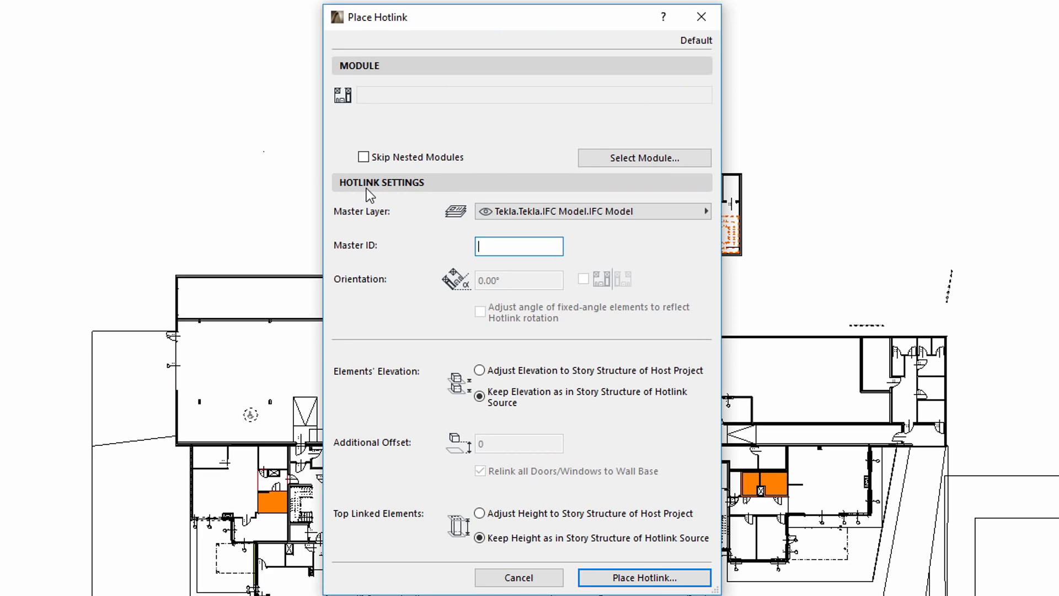
pyautogui.moveTo(696, 172)
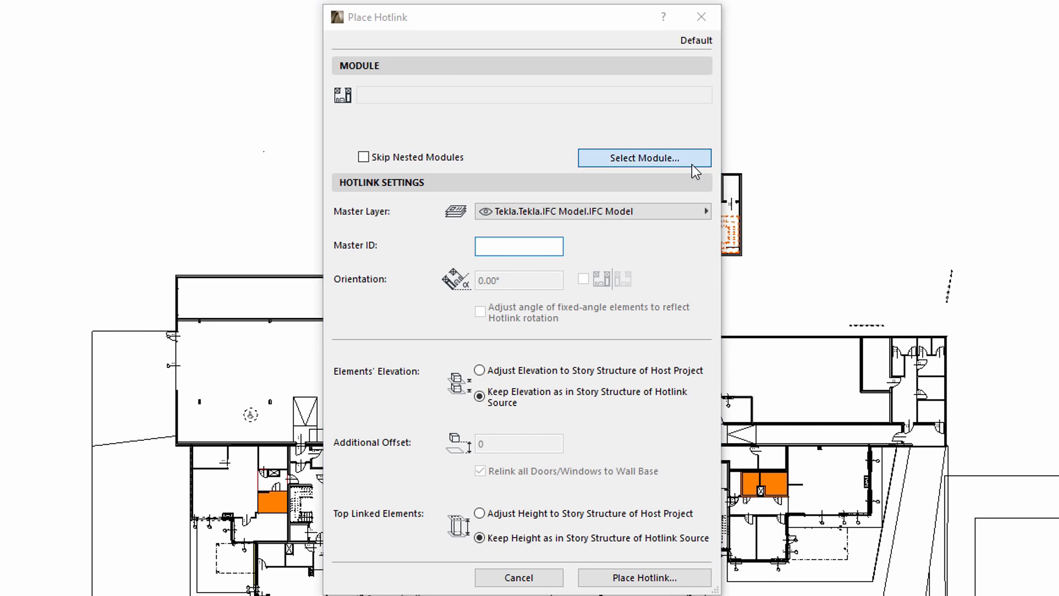
# Choose Select Module, then New Module from File to browse the IFC folder
pyautogui.click(643, 157)
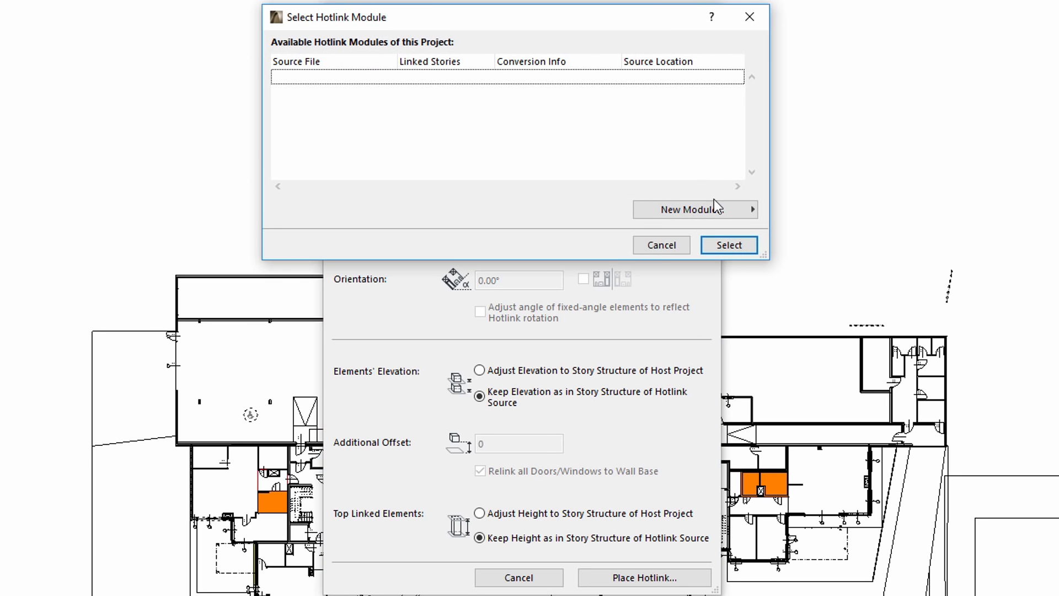
pyautogui.click(688, 210)
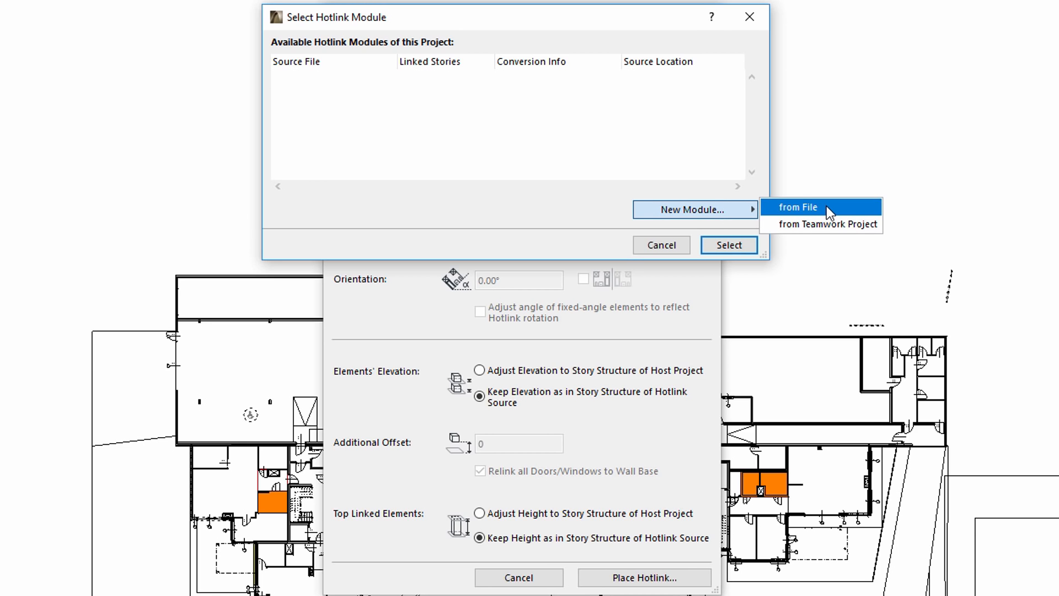
pyautogui.click(798, 206)
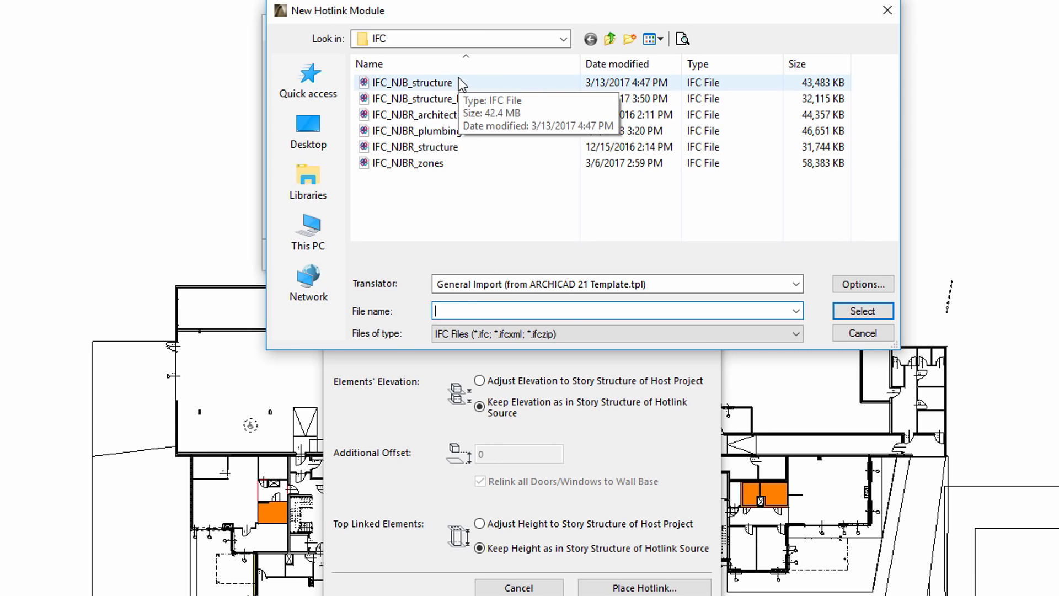
# Pick IFC_NJB_structure with the General Import translator and bring up its import settings
pyautogui.click(411, 83)
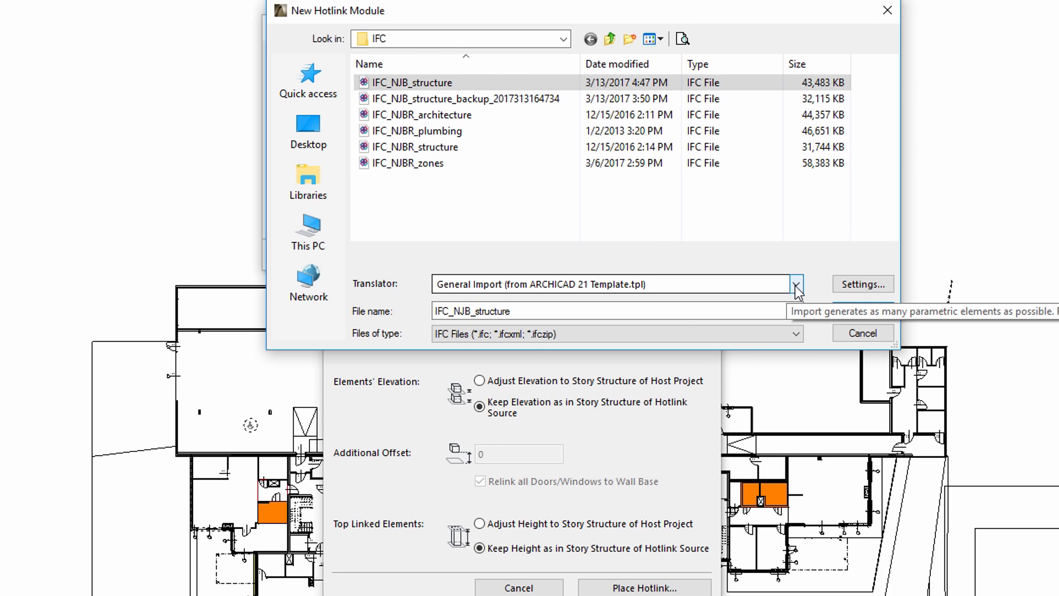
pyautogui.click(796, 284)
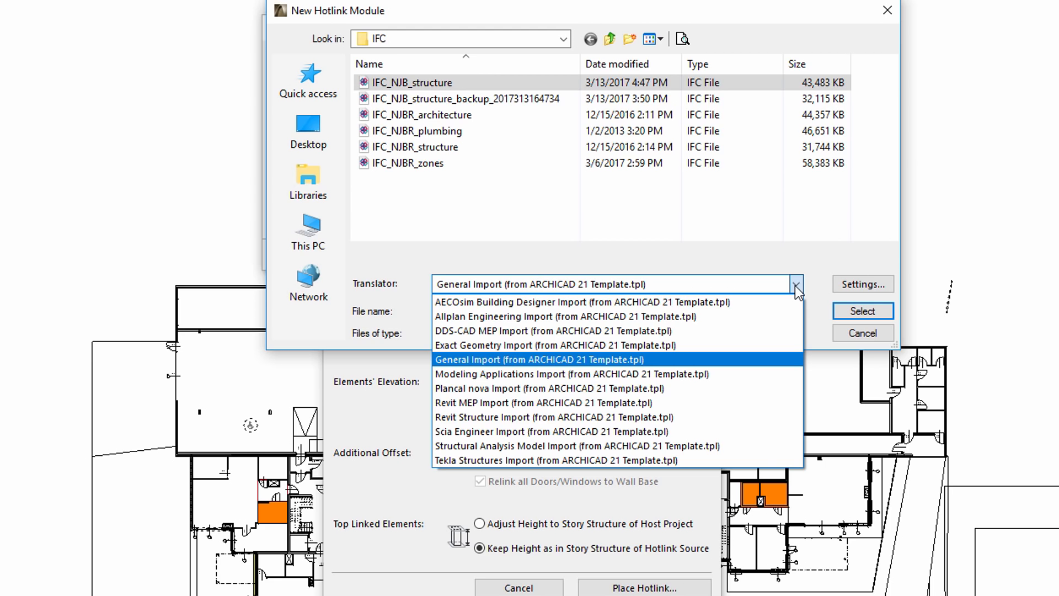
pyautogui.click(536, 358)
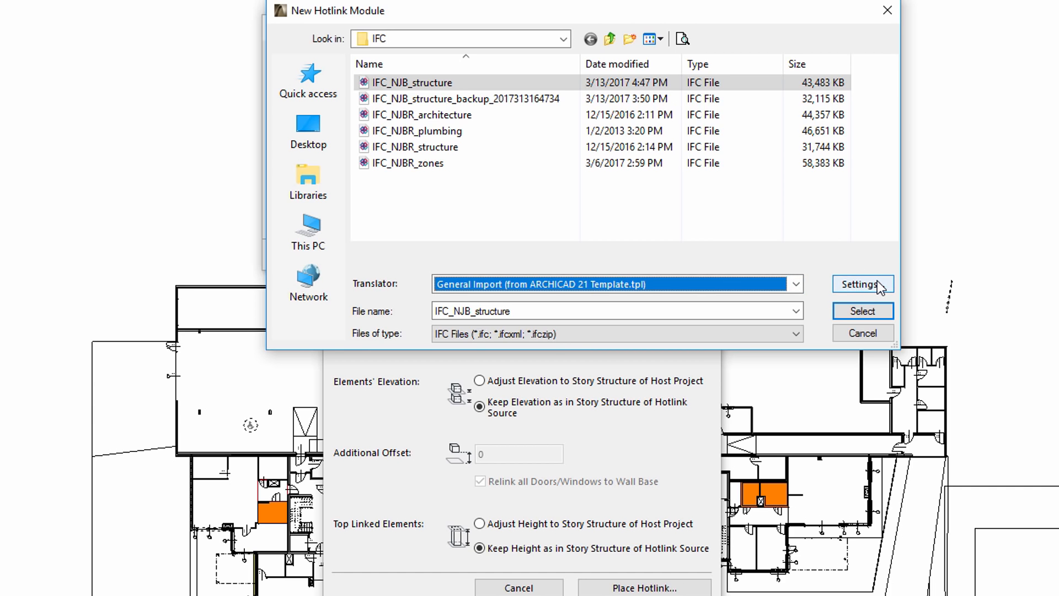
pyautogui.click(862, 283)
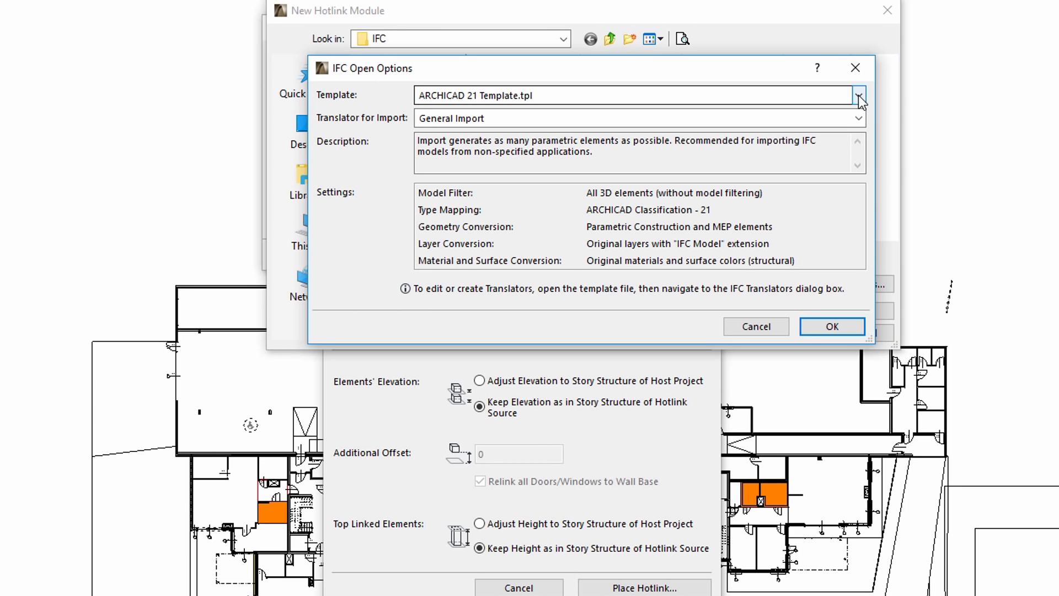
# Keep the ARCHICAD 21 template in IFC Open Options and confirm
pyautogui.click(858, 95)
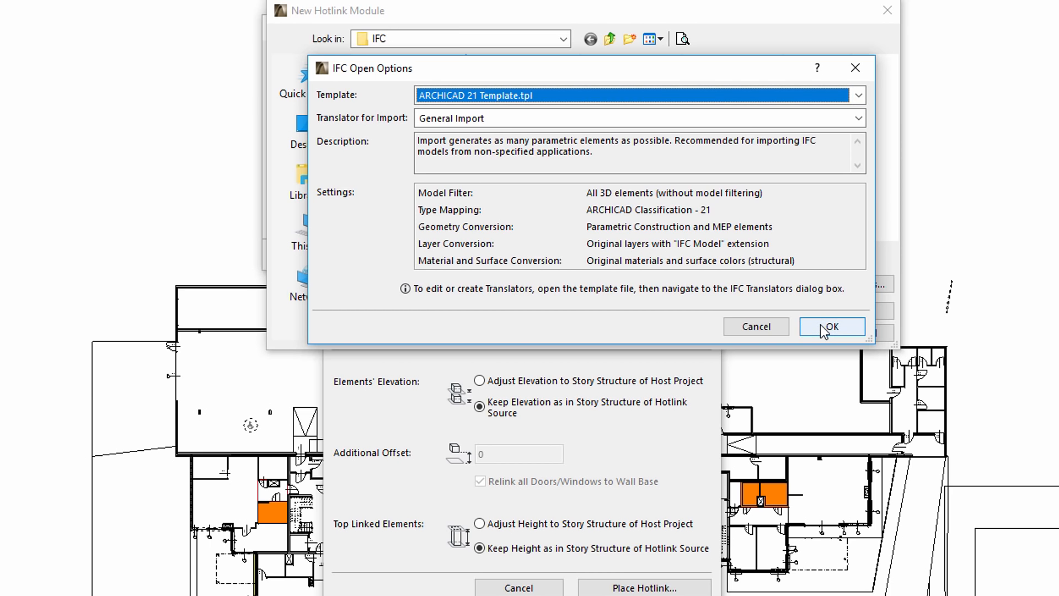
pyautogui.click(830, 326)
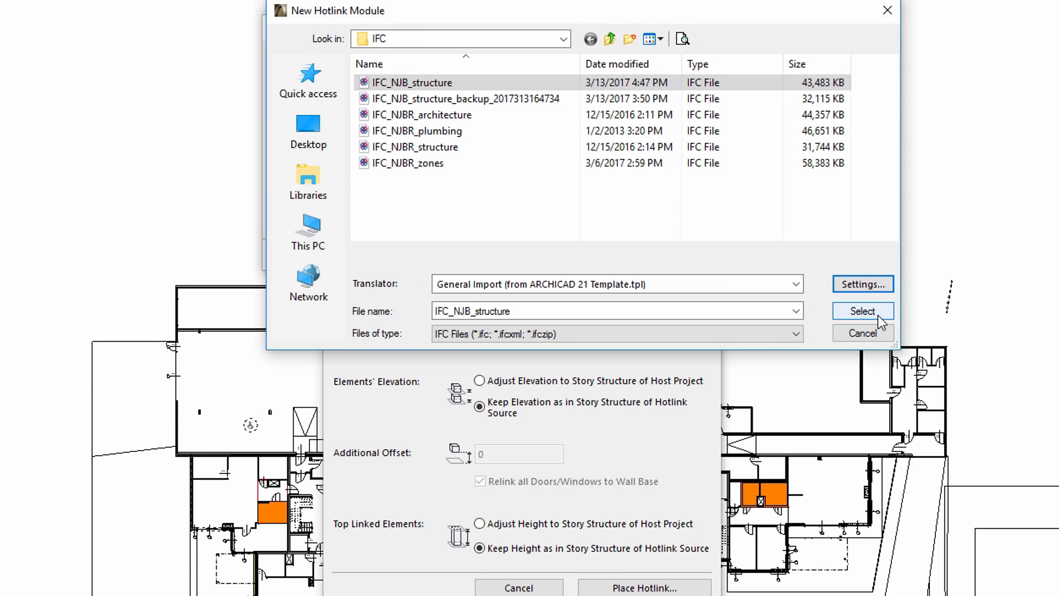
# Use IFC_NJB_structure as the hotlink module source and check its master layer
pyautogui.click(863, 311)
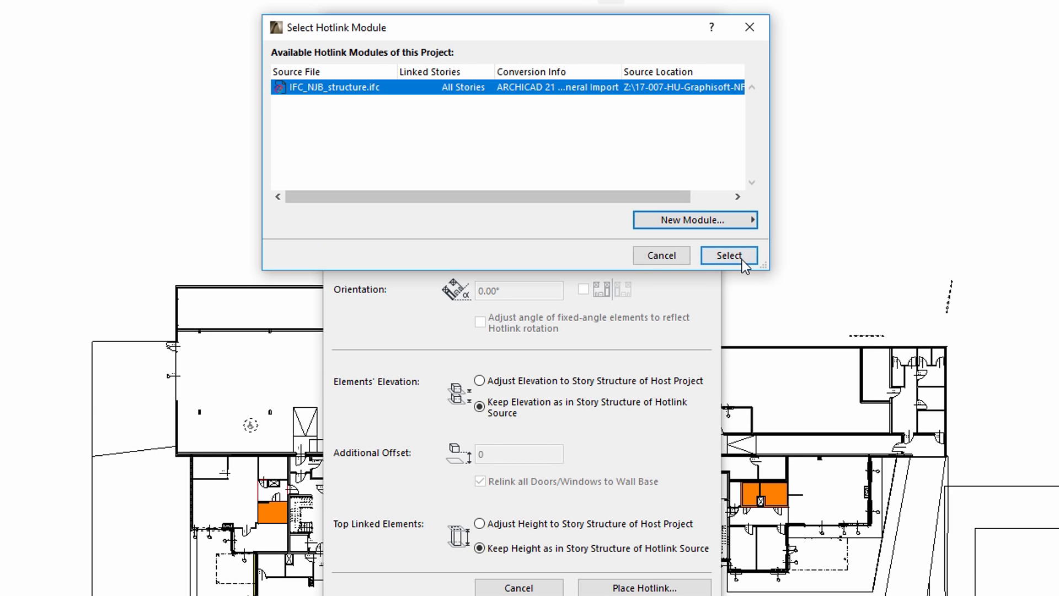
pyautogui.click(728, 255)
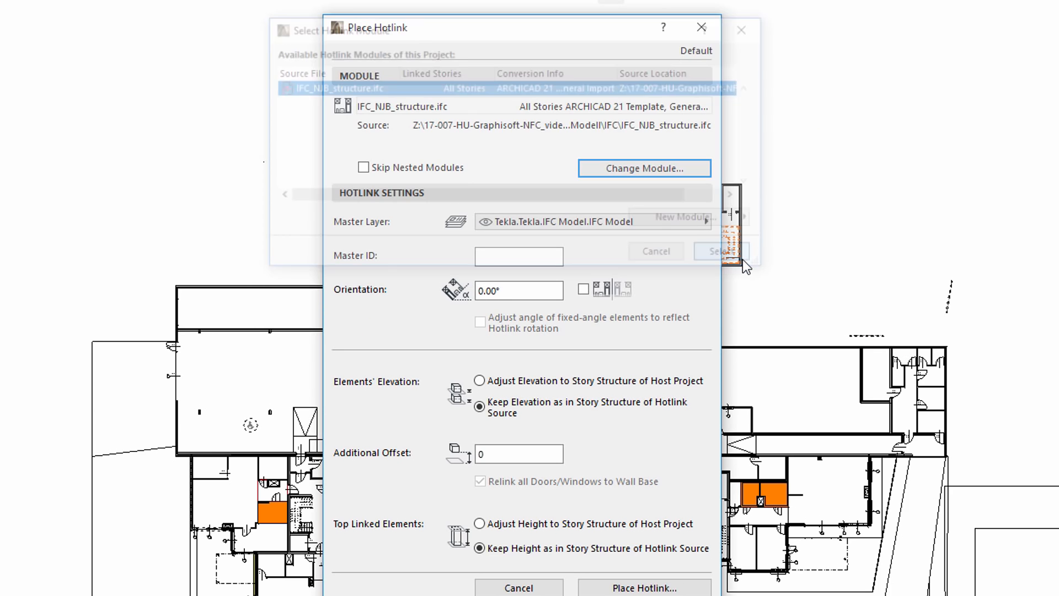
pyautogui.click(721, 251)
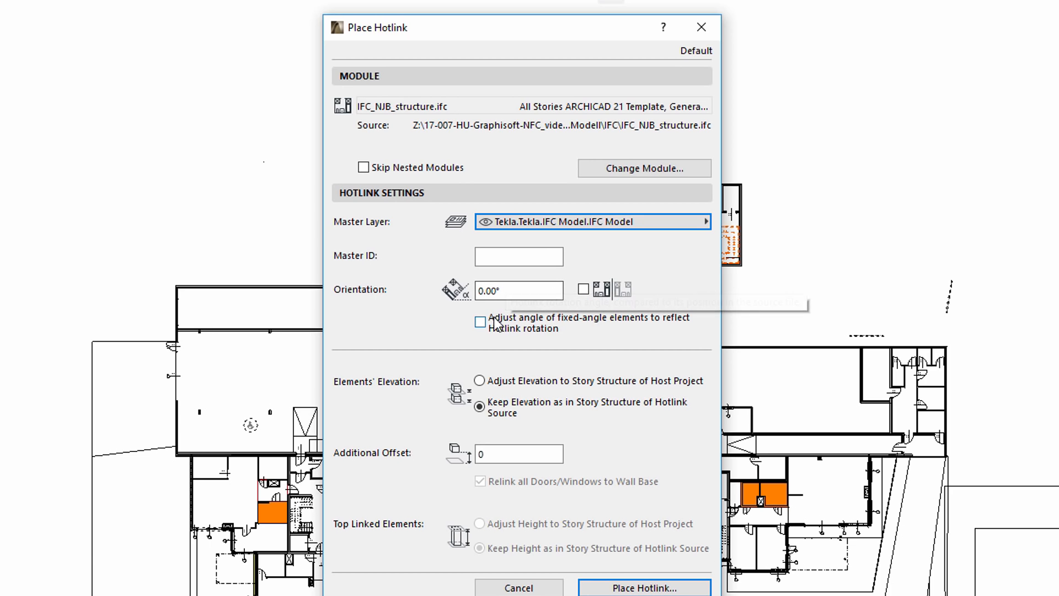
pyautogui.moveTo(495, 371)
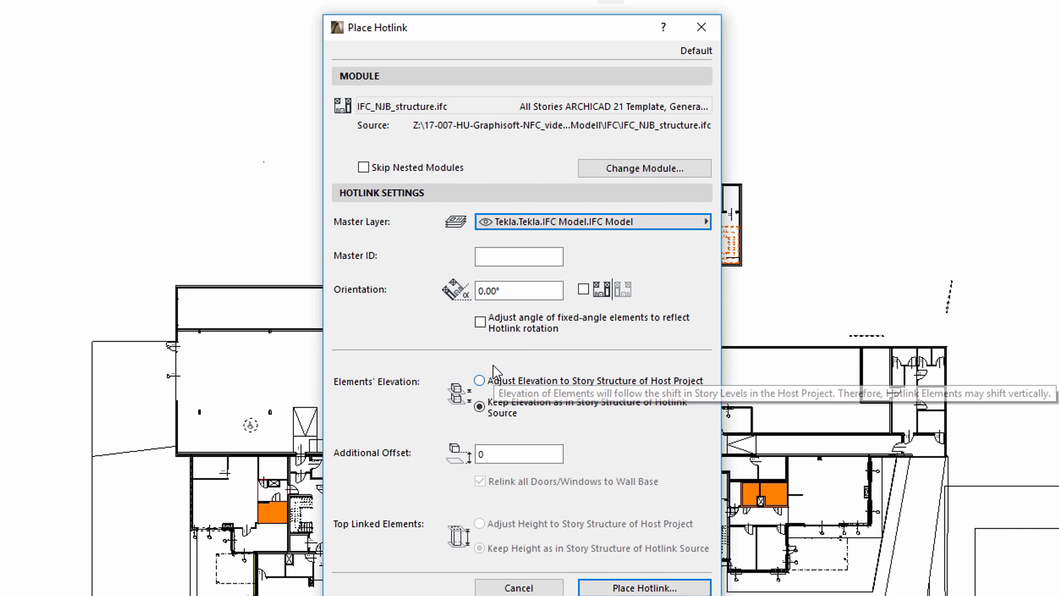
pyautogui.moveTo(367, 401)
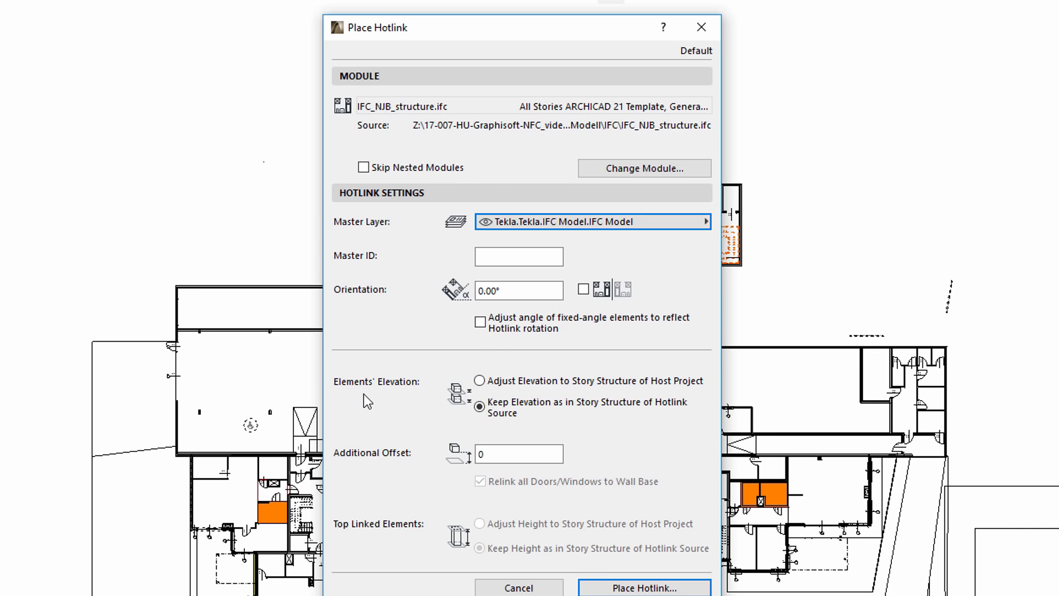
pyautogui.moveTo(387, 404)
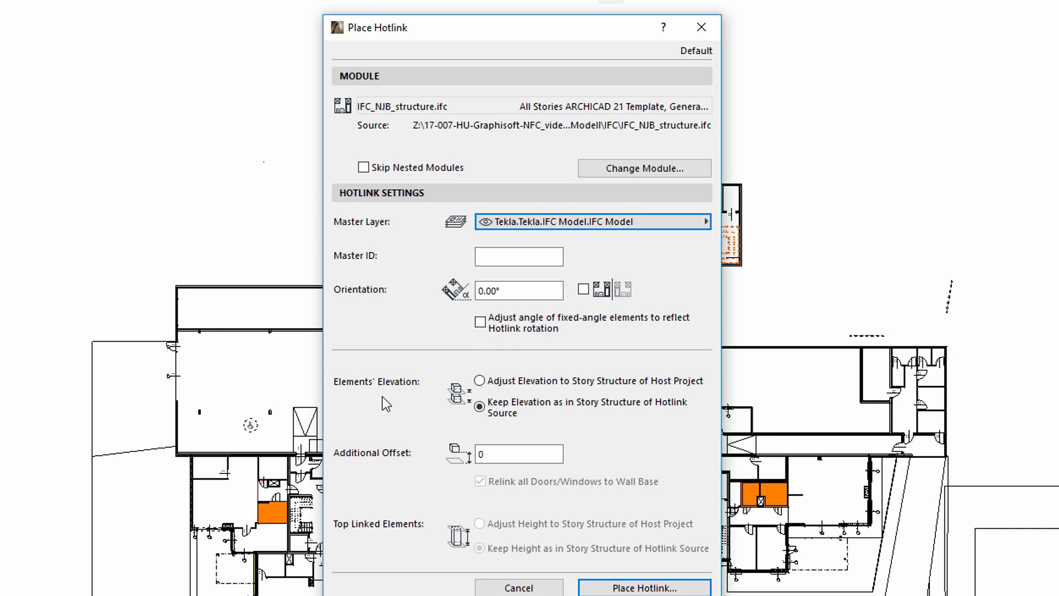
pyautogui.moveTo(479, 380)
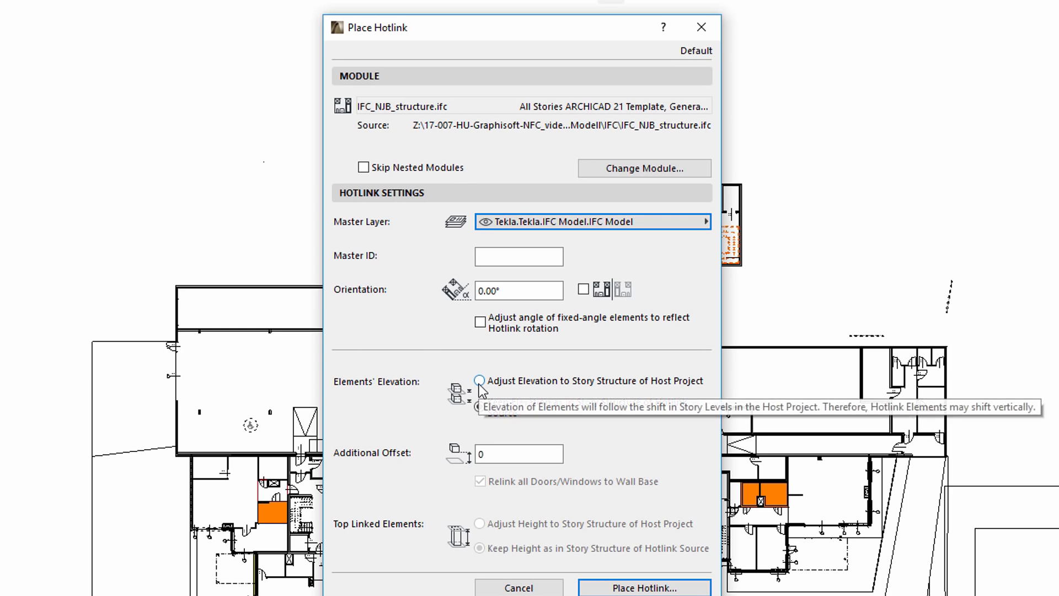
# Keep element elevations and top-linked heights as in the hotlink source, then place the hotlink
pyautogui.click(480, 380)
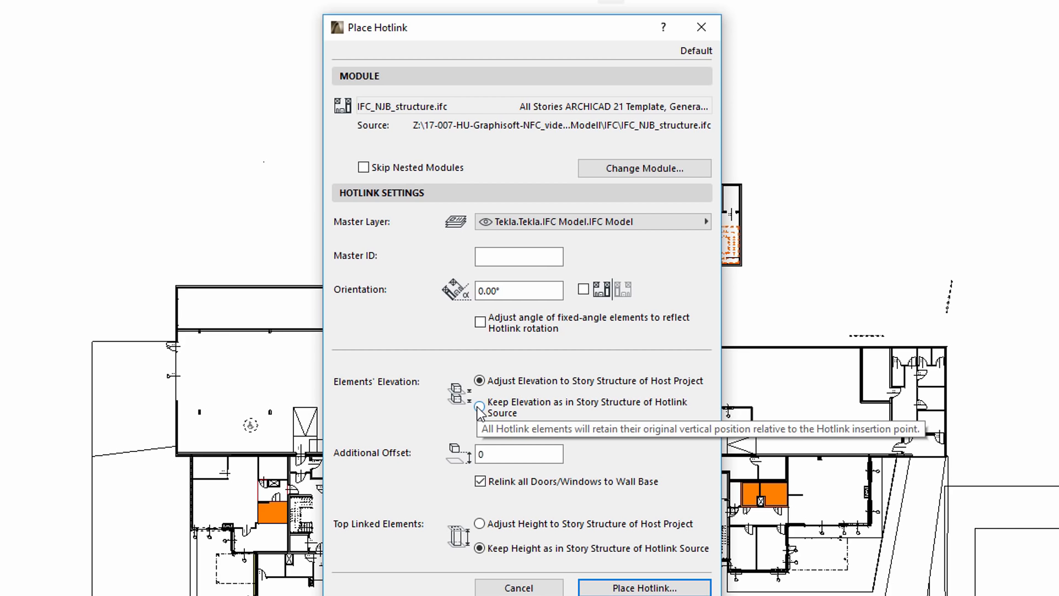
pyautogui.click(478, 407)
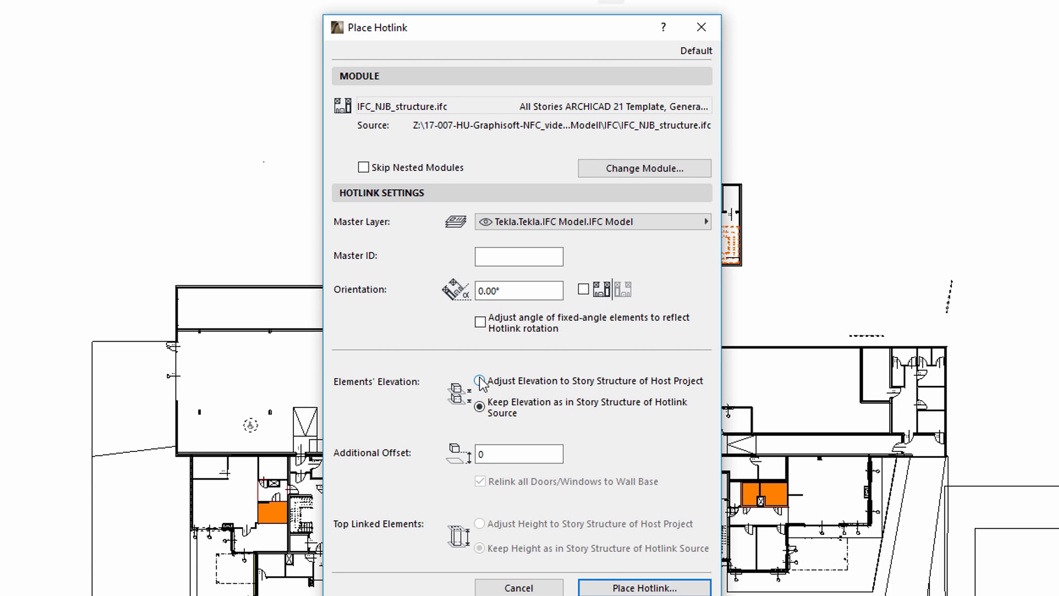
pyautogui.click(479, 380)
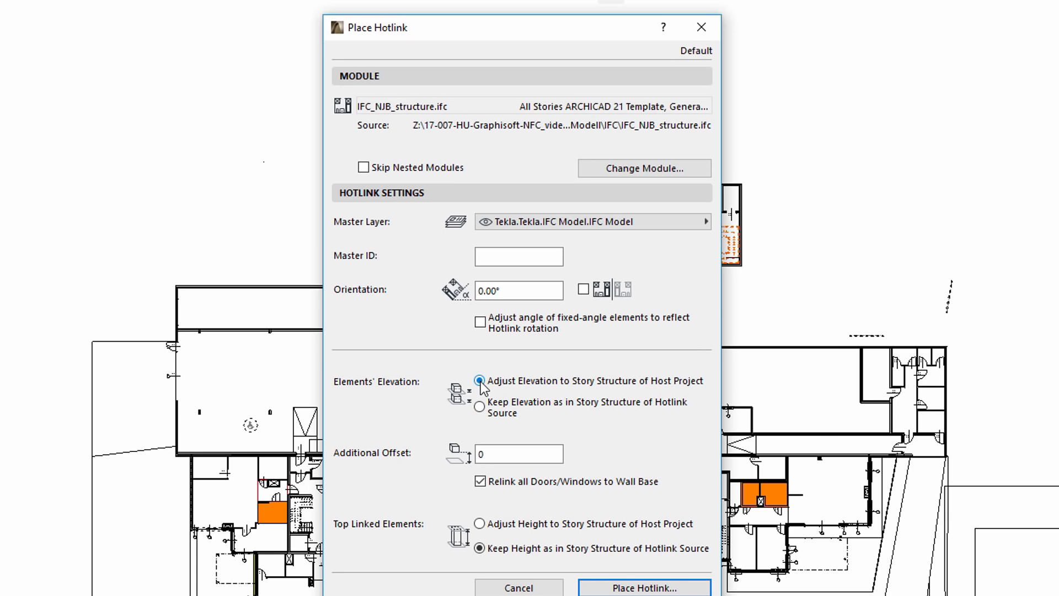
pyautogui.click(480, 381)
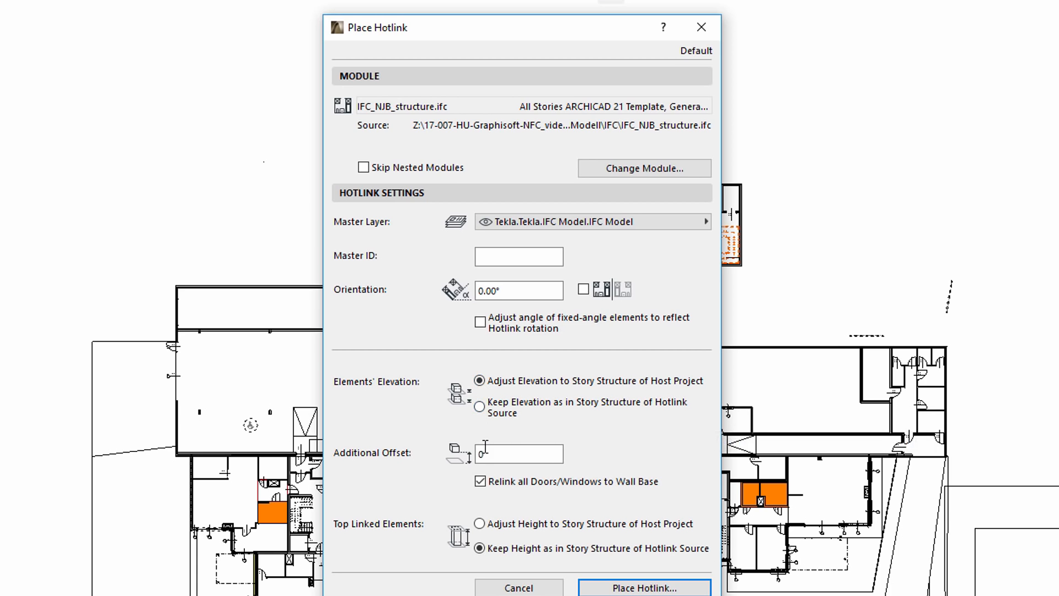
pyautogui.moveTo(479, 523)
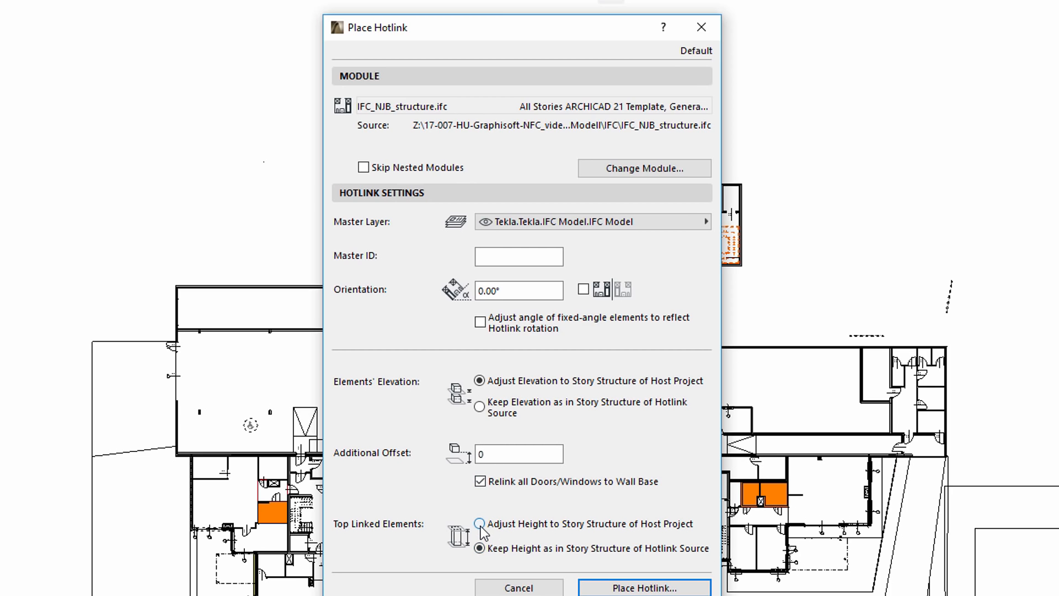
pyautogui.click(480, 523)
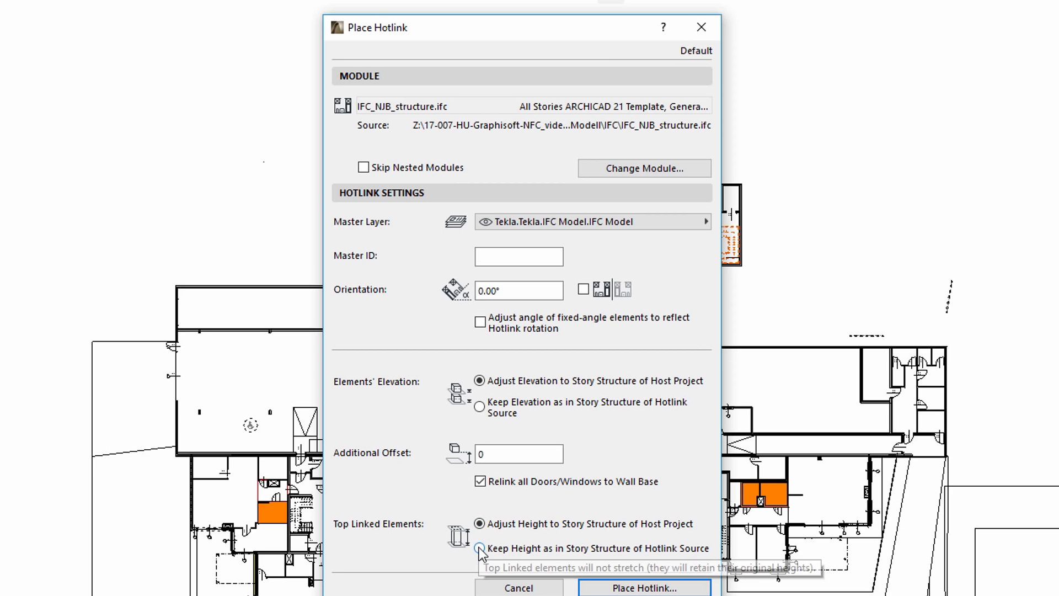
pyautogui.click(479, 548)
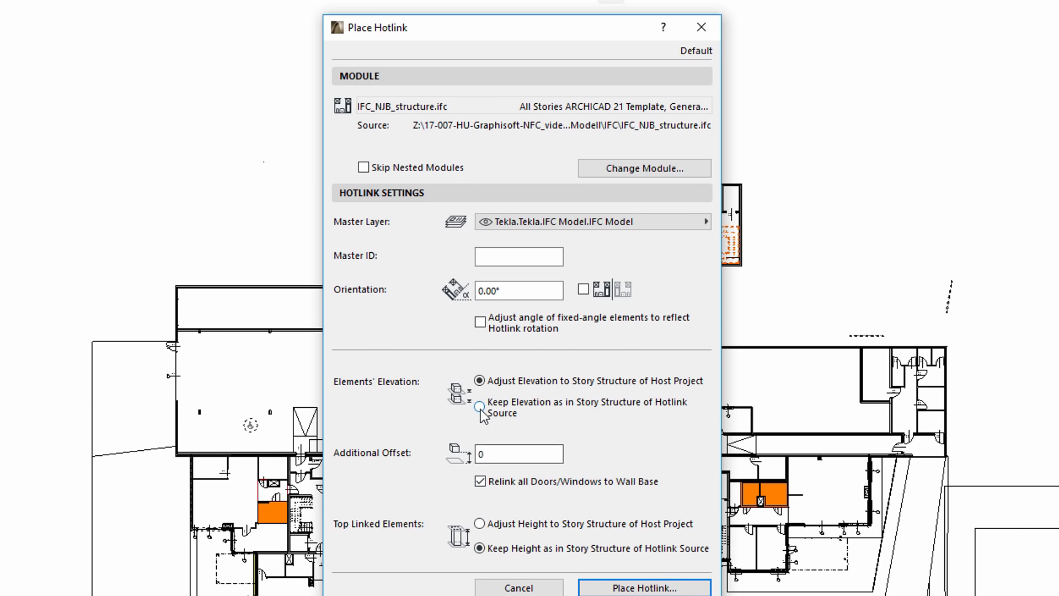
pyautogui.click(479, 407)
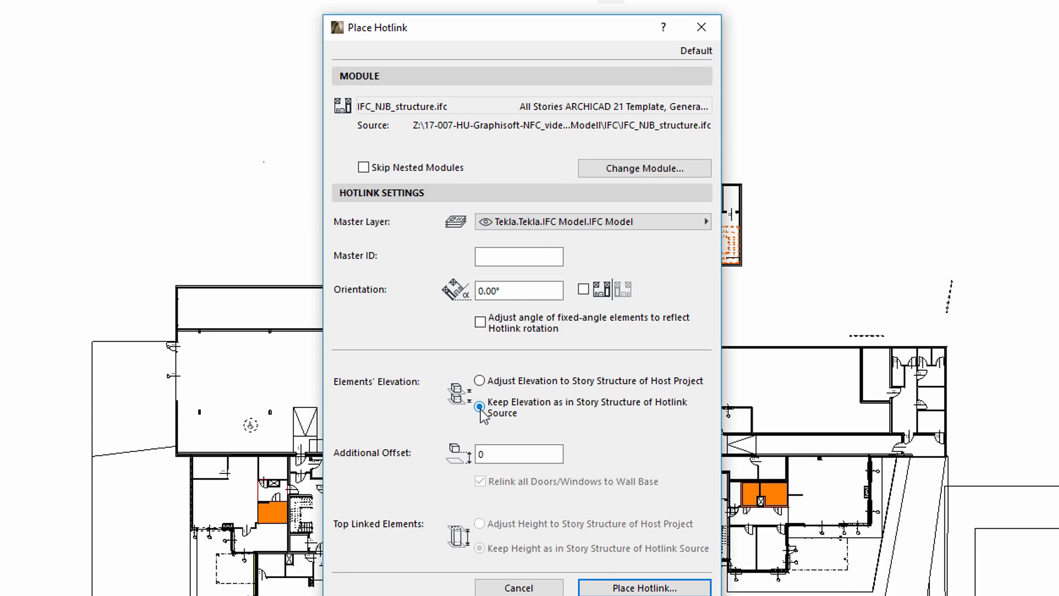
pyautogui.click(478, 405)
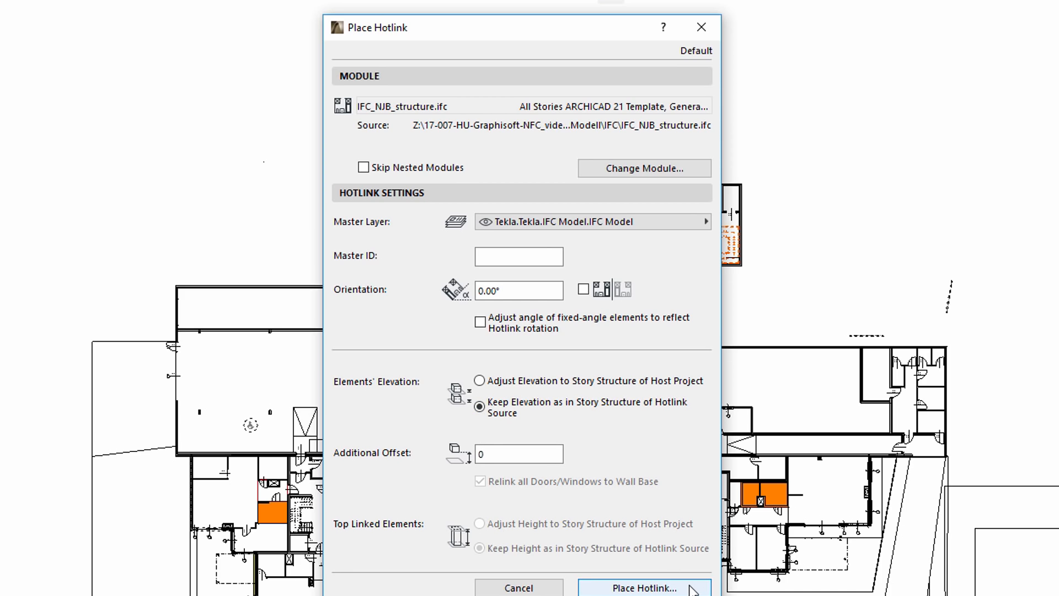
pyautogui.click(642, 586)
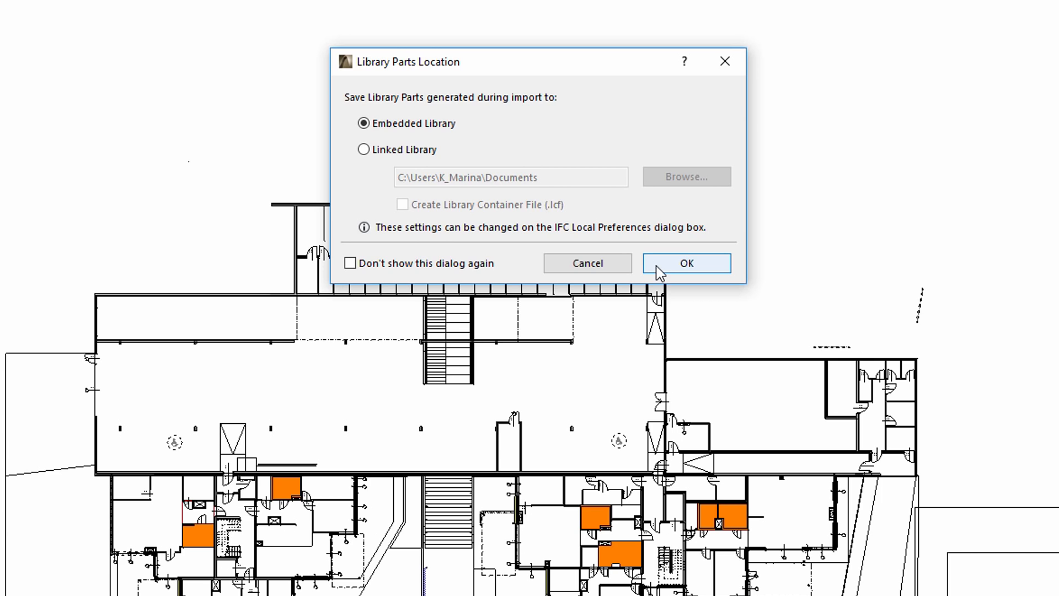
# Store the imported library parts in the Embedded Library
pyautogui.click(684, 263)
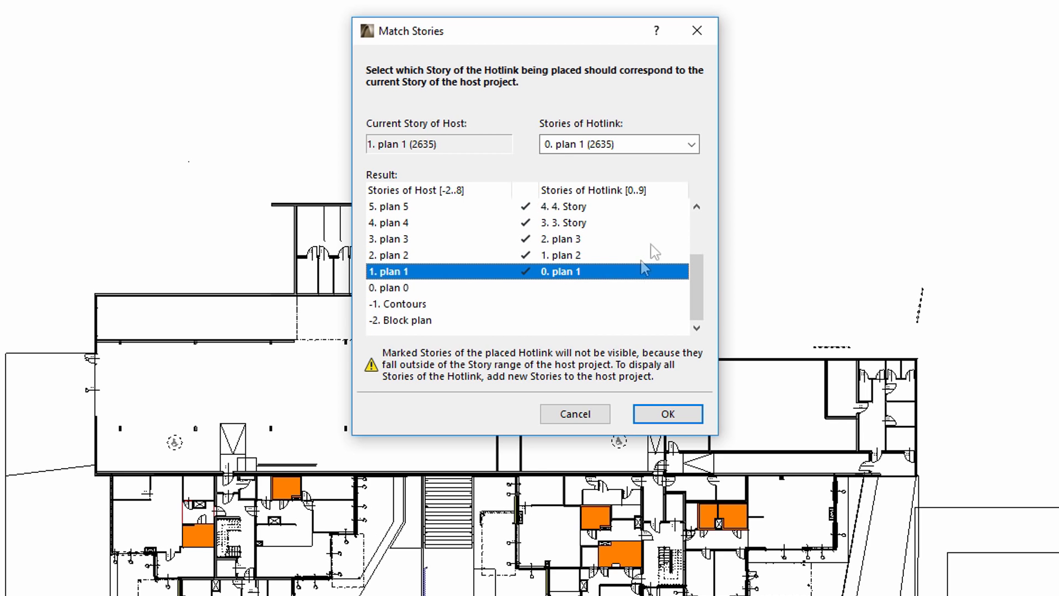
# Review story pairings including out-of-range hotlink stories and accept the matching
pyautogui.click(690, 143)
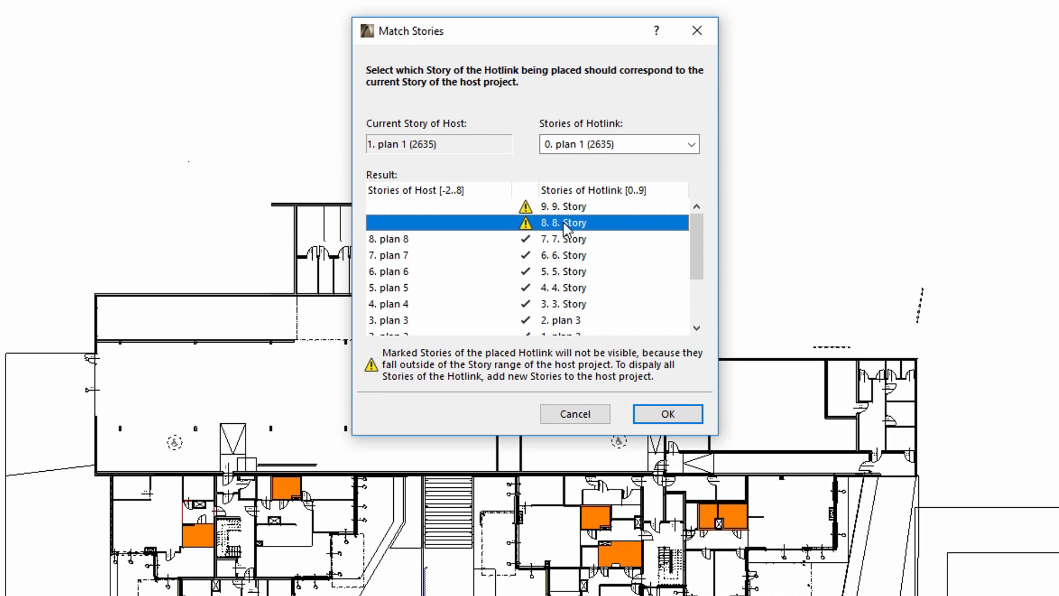
pyautogui.click(561, 207)
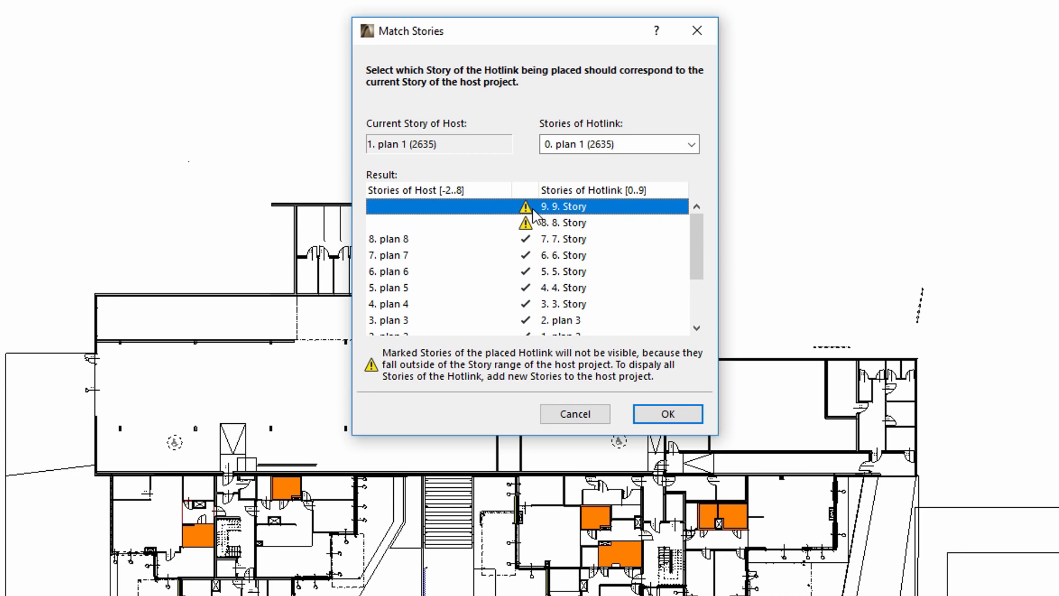
pyautogui.moveTo(648, 332)
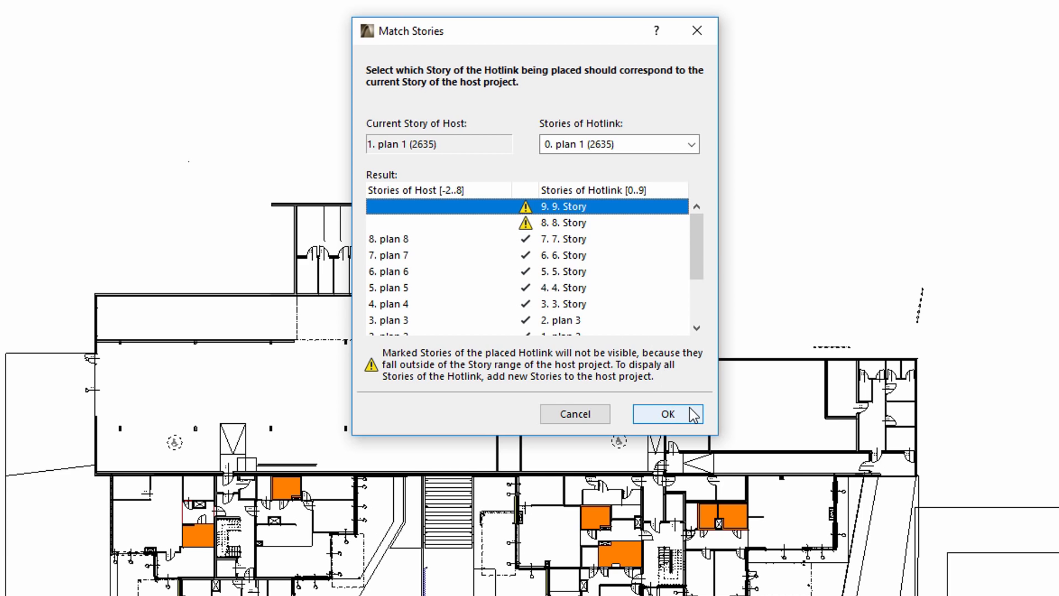
pyautogui.click(667, 413)
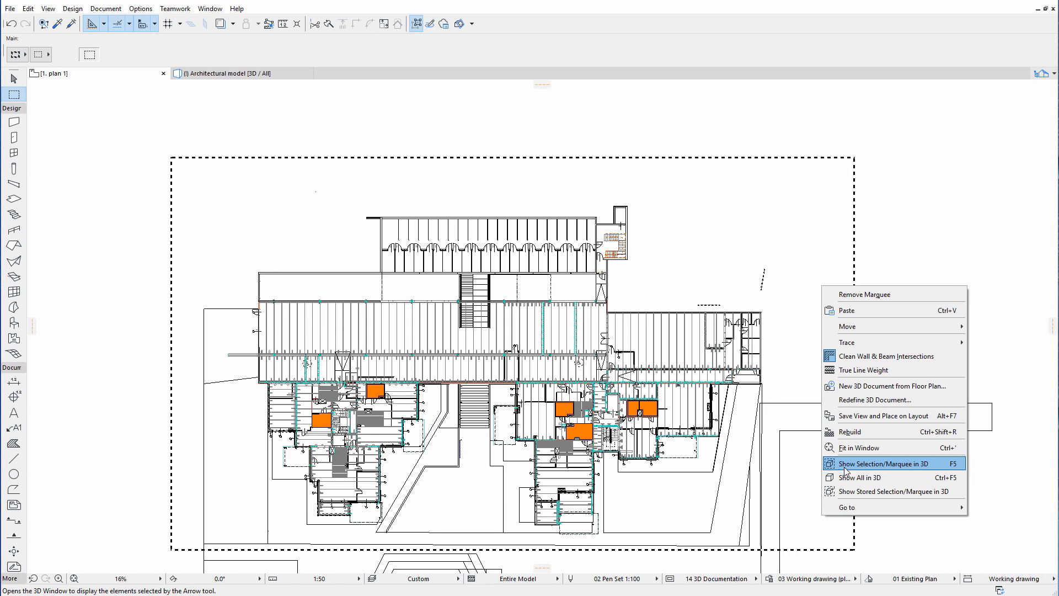
# Show the marqueed plan area with the placed structure in 3D
pyautogui.click(874, 463)
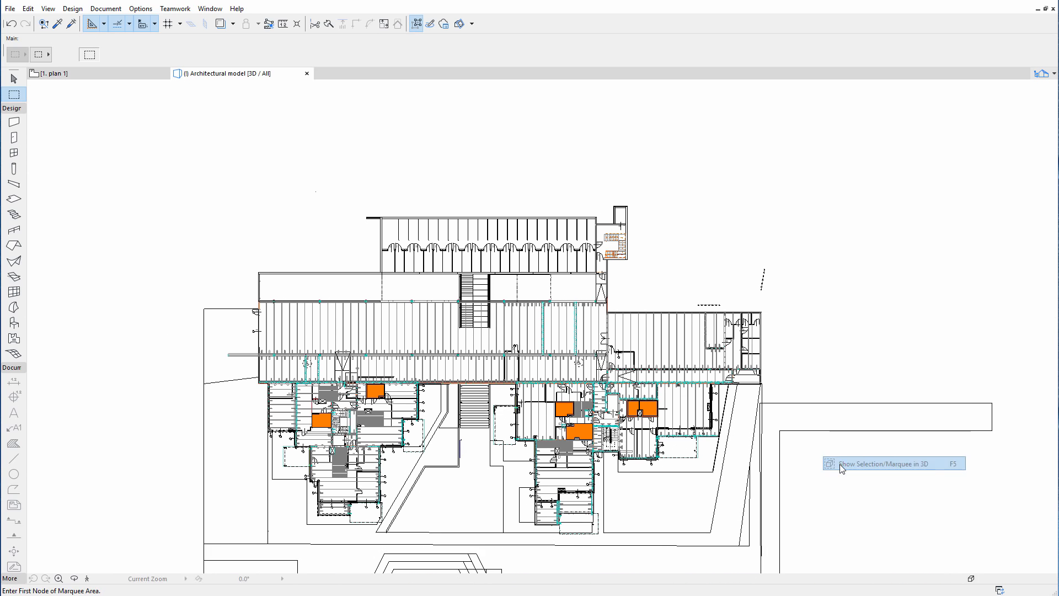
pyautogui.click(874, 462)
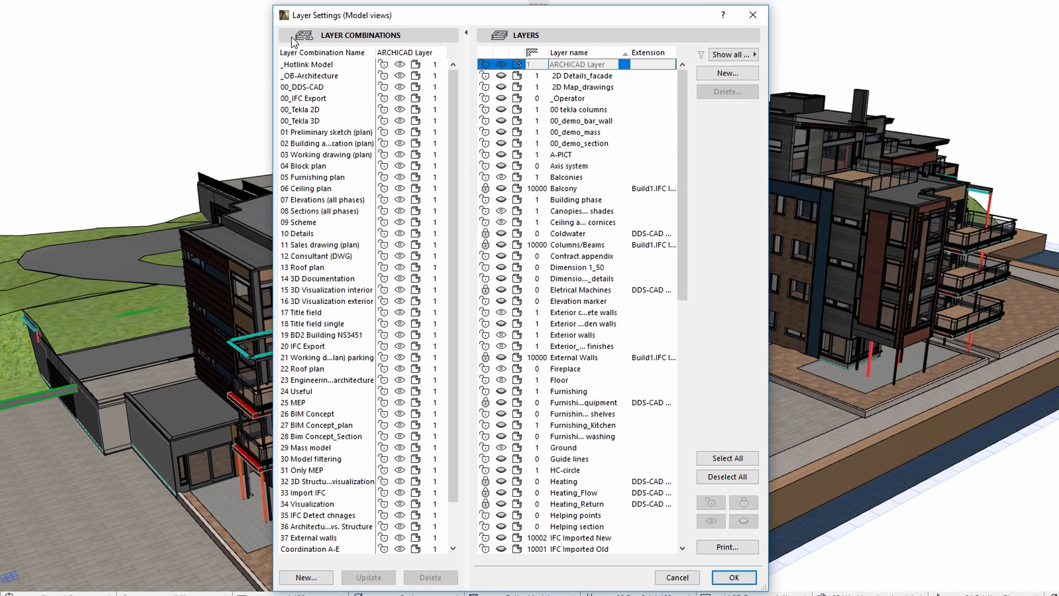
# Apply the _Hotlink Model layer combination to hide architectural layers in 3D
pyautogui.click(311, 64)
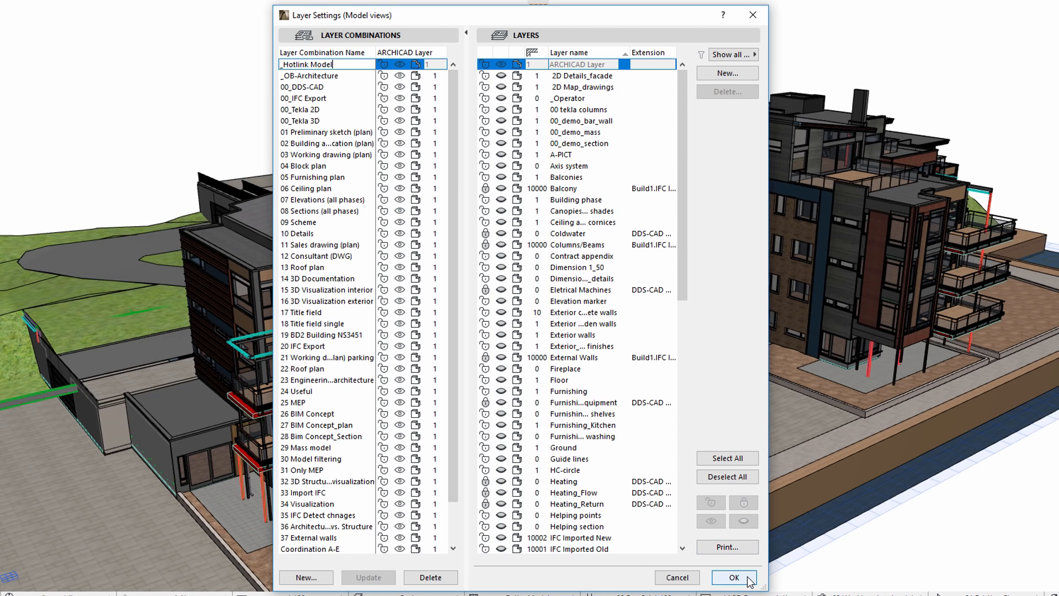
pyautogui.click(734, 577)
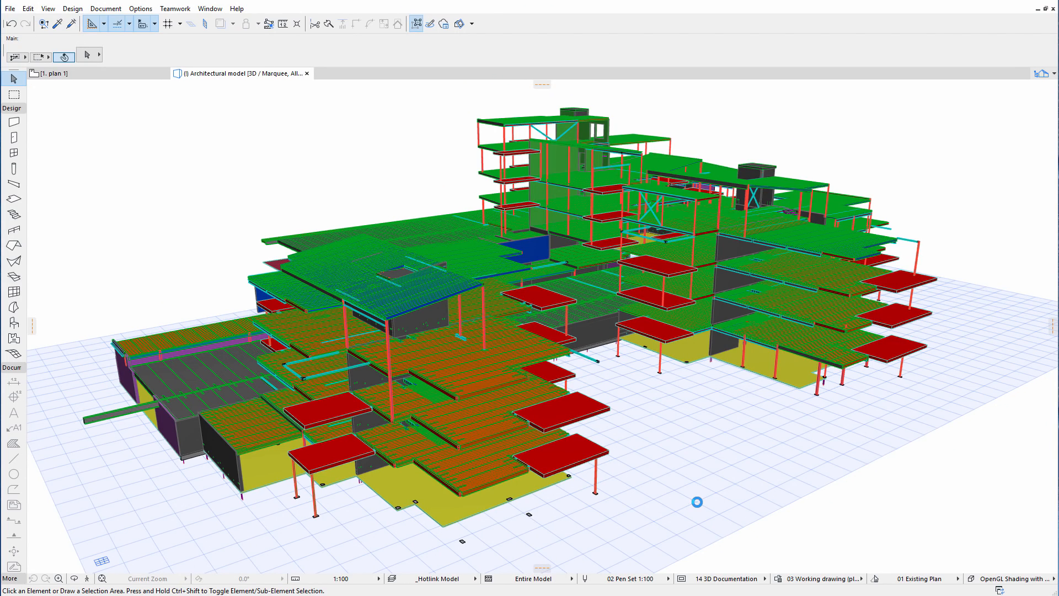
pyautogui.moveTo(606, 432)
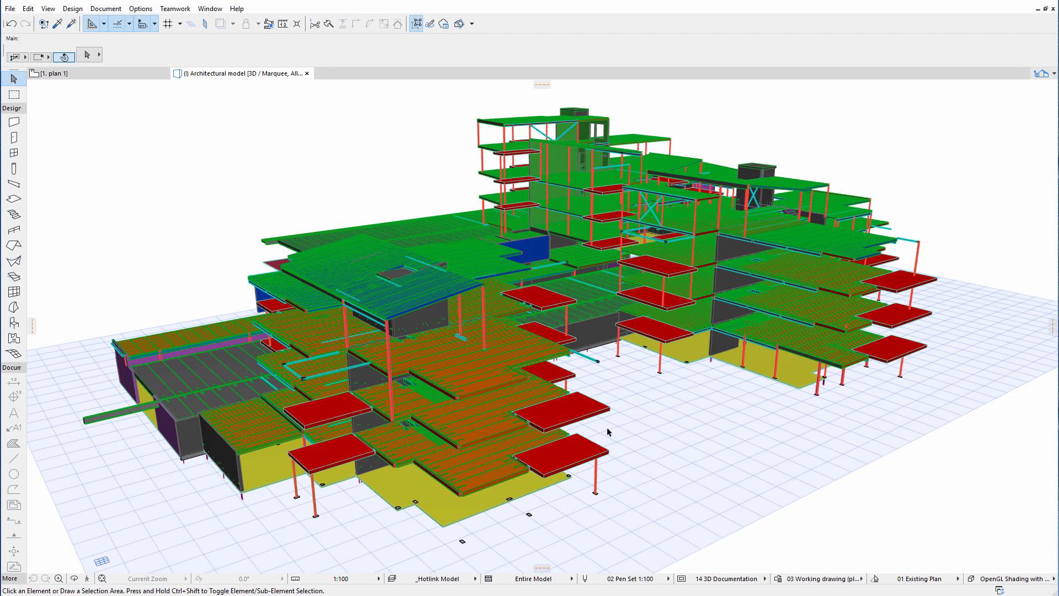
# Select a red structural slab to check its CONCRETE TEKLA structure and Tekla layer
pyautogui.click(557, 411)
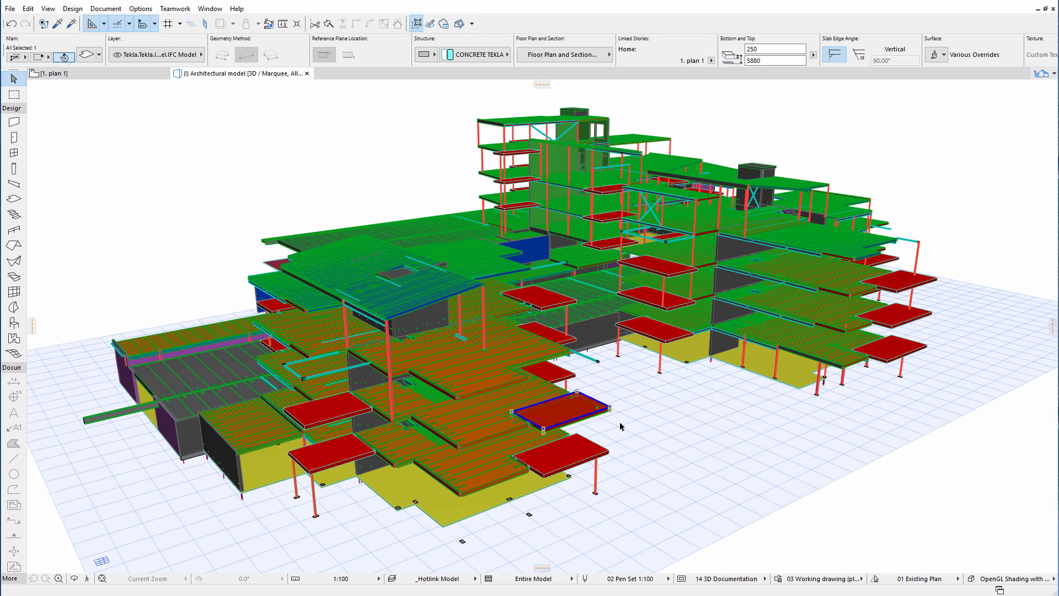
pyautogui.moveTo(86, 102)
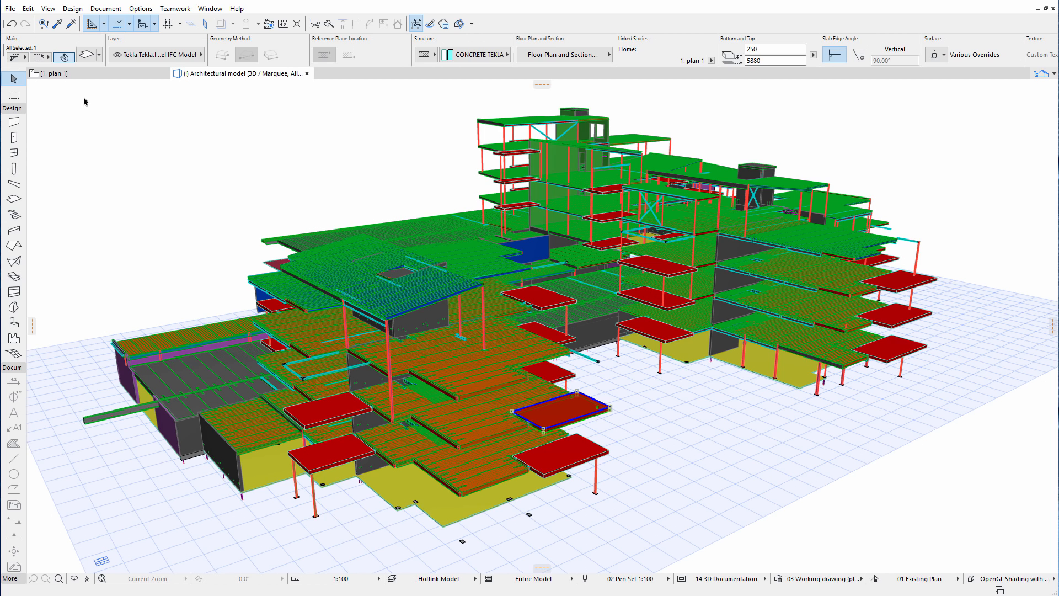
pyautogui.click(10, 7)
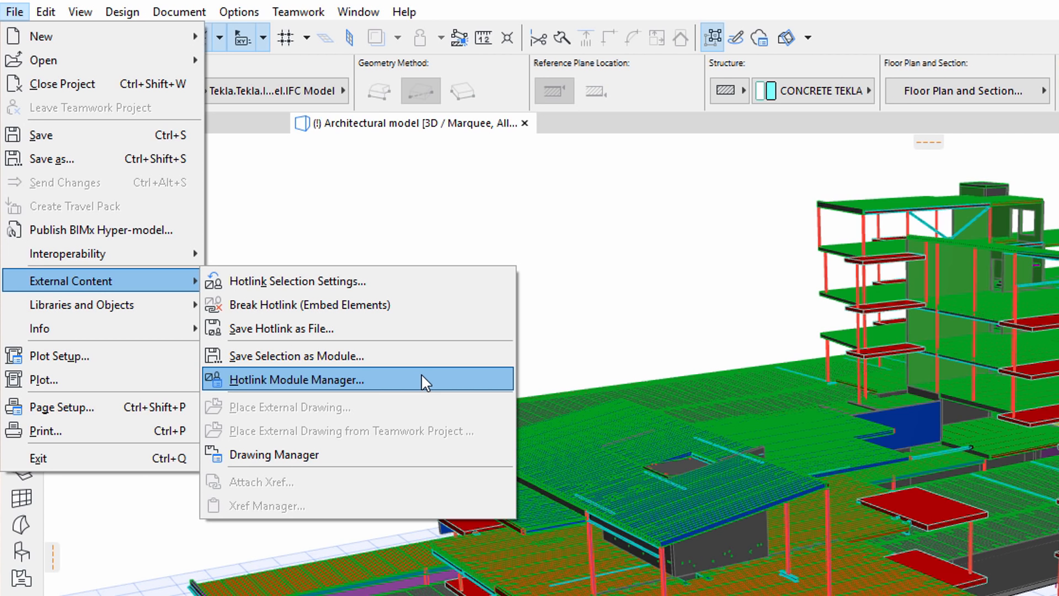
# Schedule and confirm an update of the IFC_NJB_structure.ifc hotlink with library parts kept embedded
pyautogui.click(296, 379)
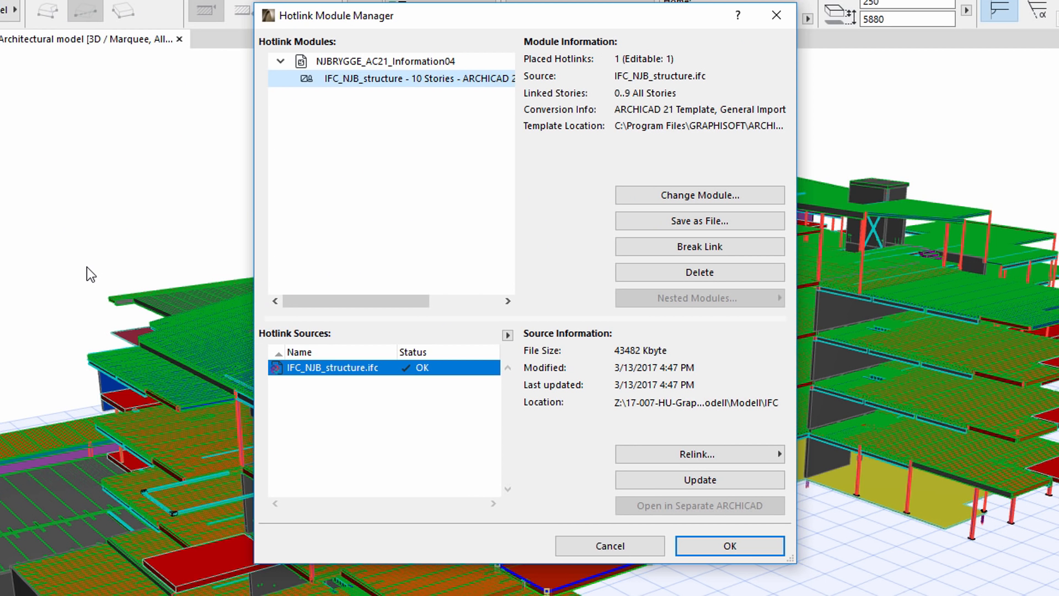
pyautogui.moveTo(201, 280)
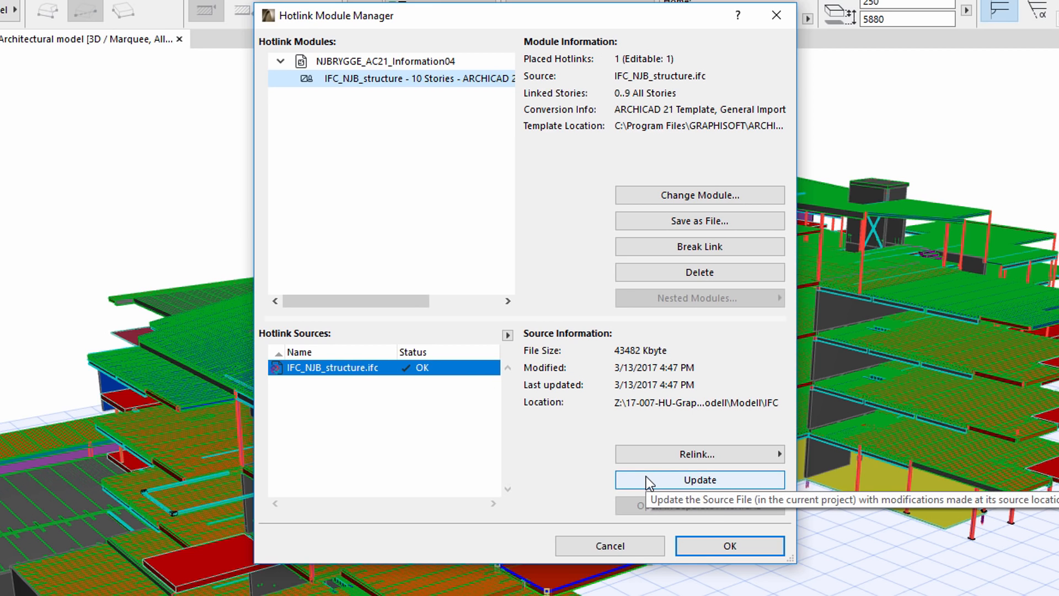
pyautogui.click(699, 479)
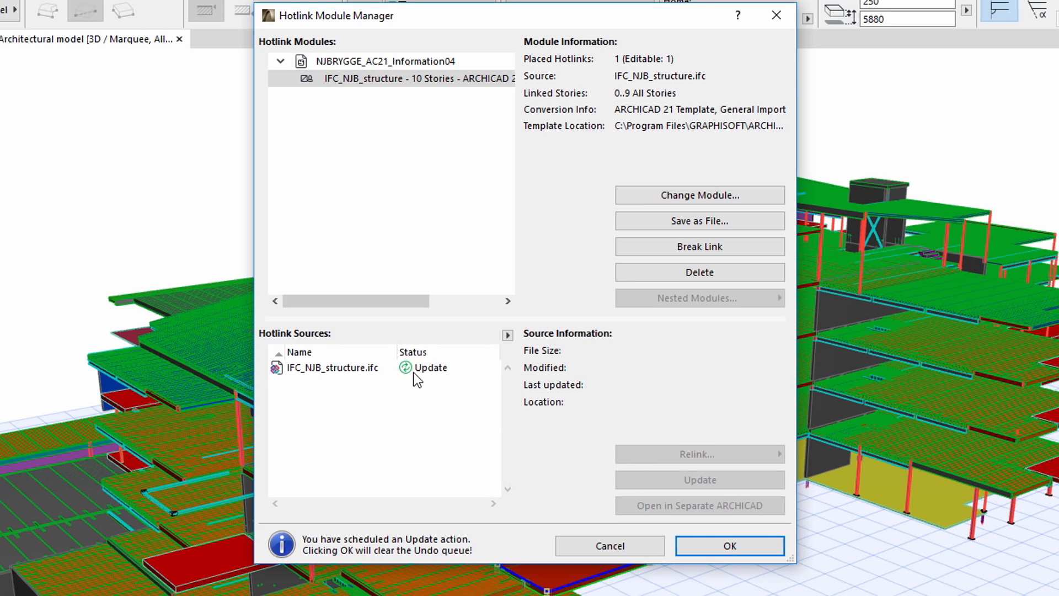
pyautogui.moveTo(579, 468)
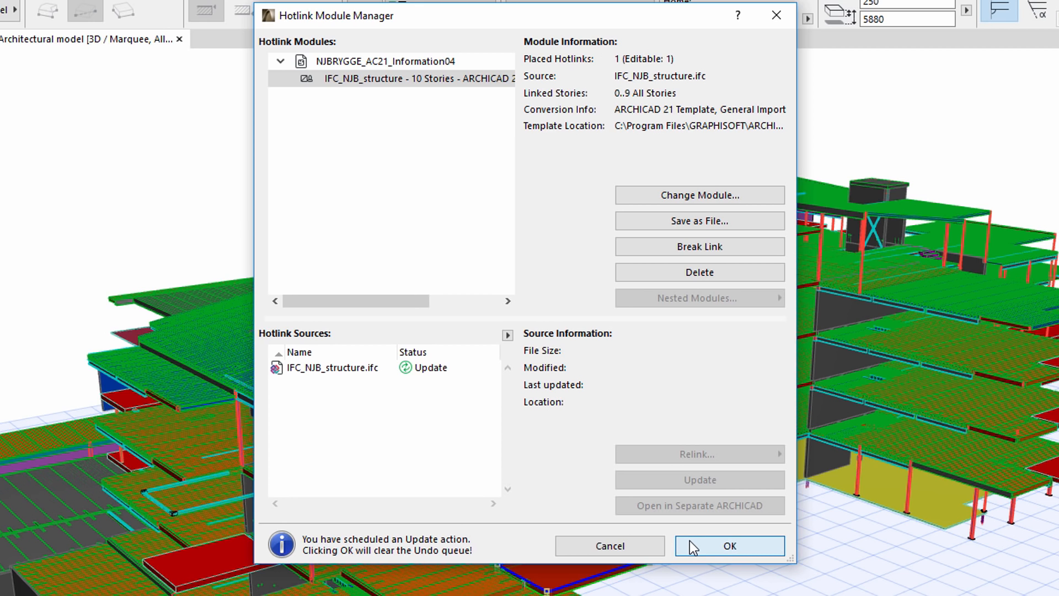
pyautogui.click(728, 546)
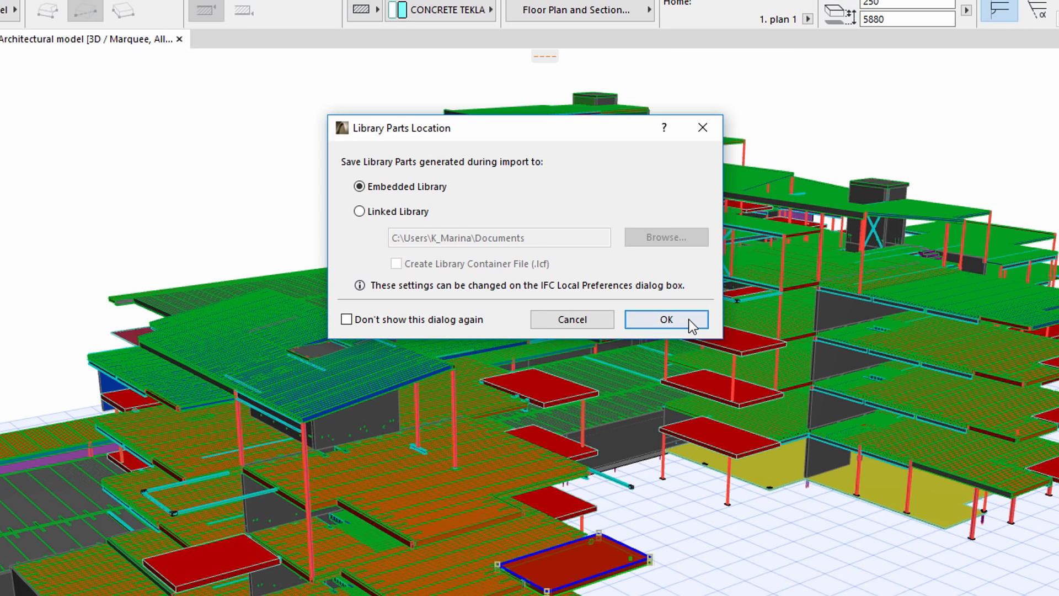
pyautogui.click(665, 319)
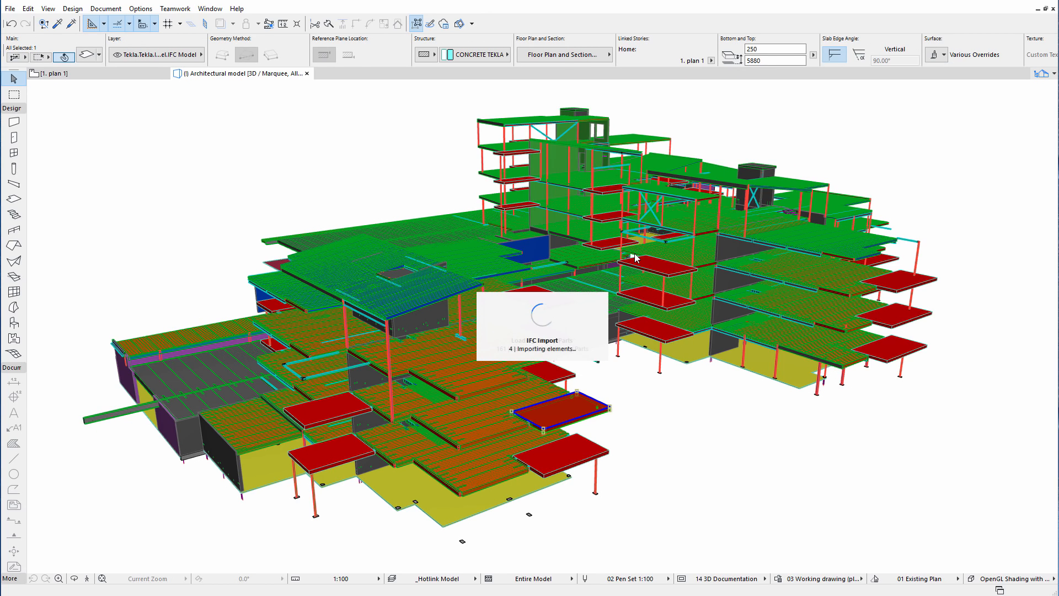